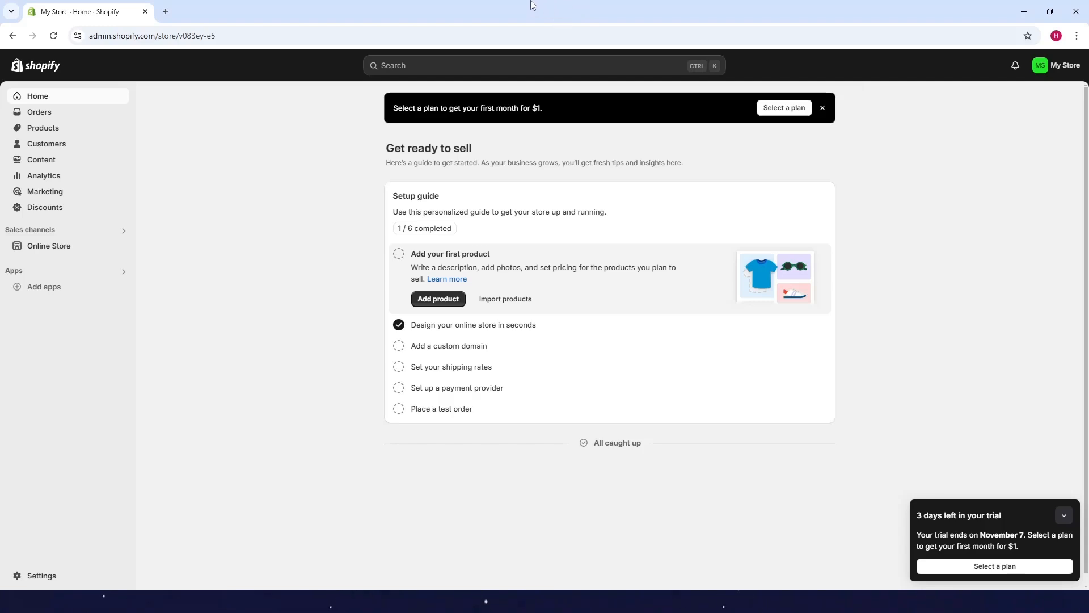
mouse_move(59, 278)
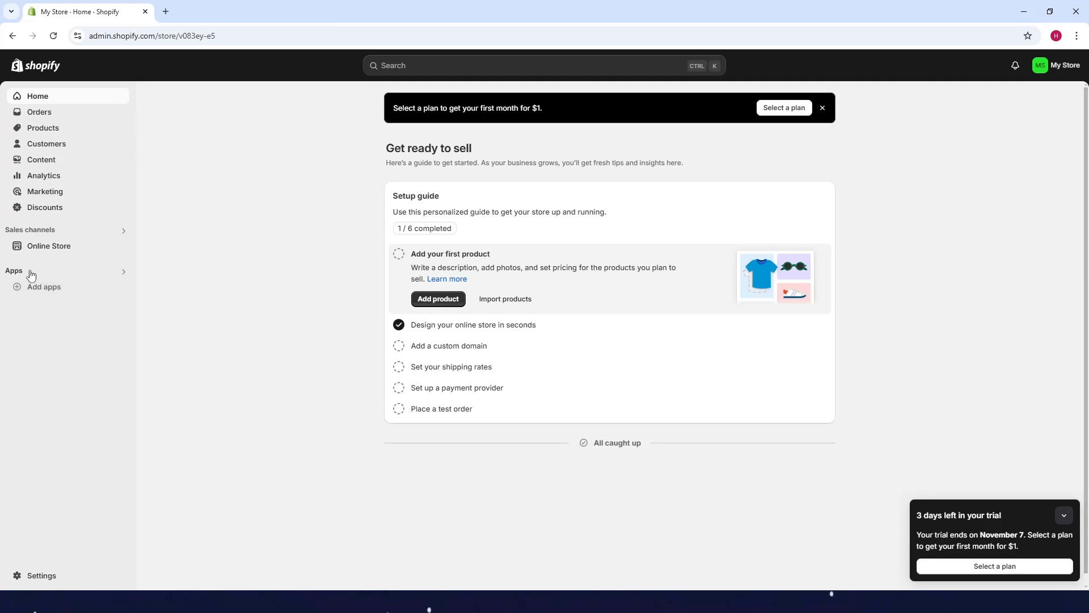
Step: Search the App Store for 'whatsapp button' and open the WhatsApp Button by EAZE listing
click(14, 272)
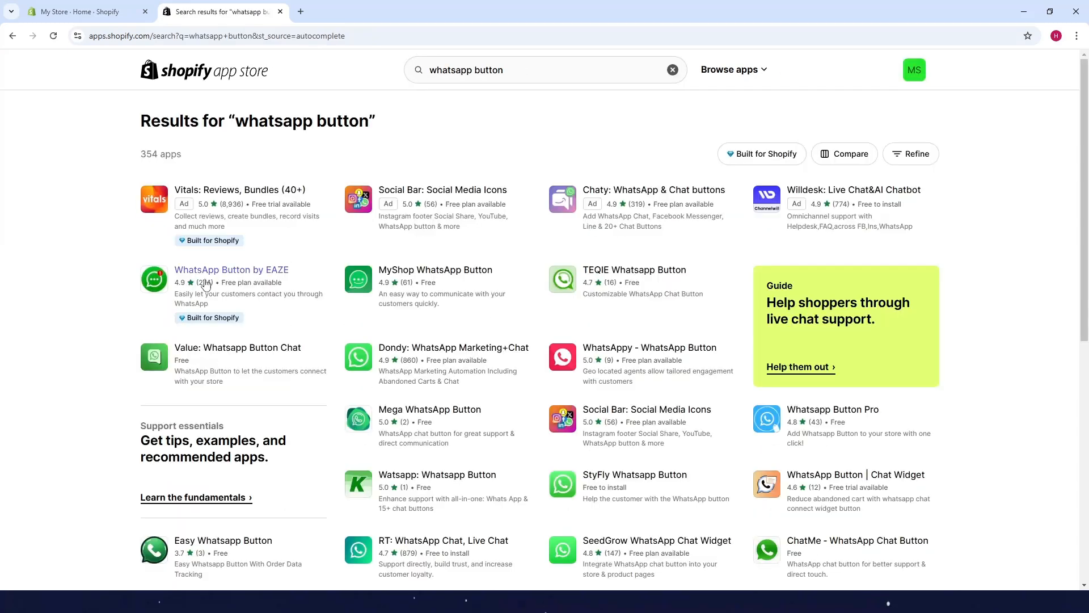
click(231, 269)
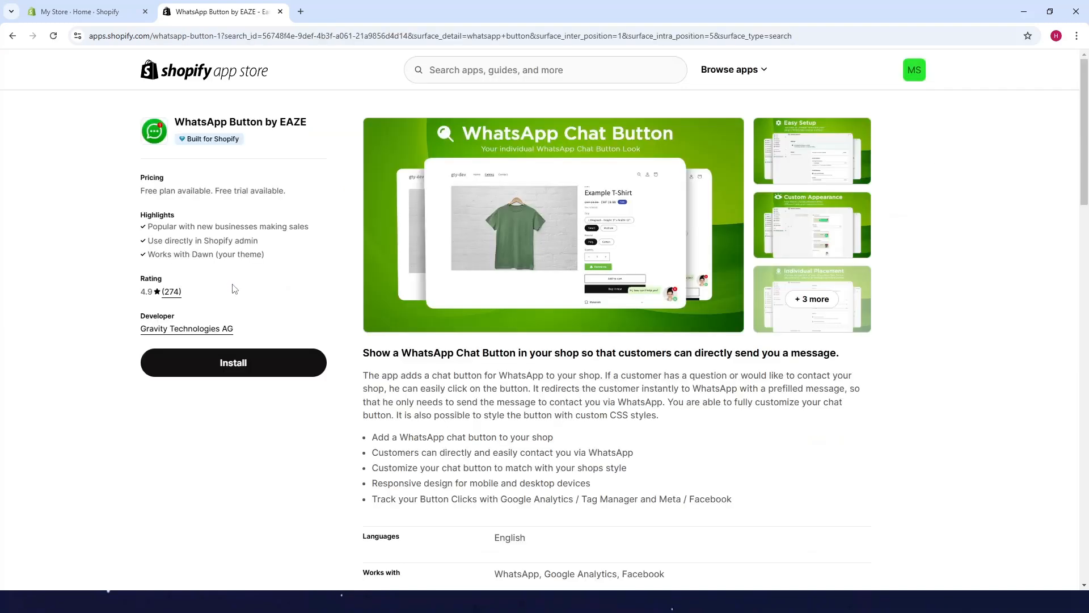
Step: Start installing WhatsApp Button to reach its data access request page
click(232, 362)
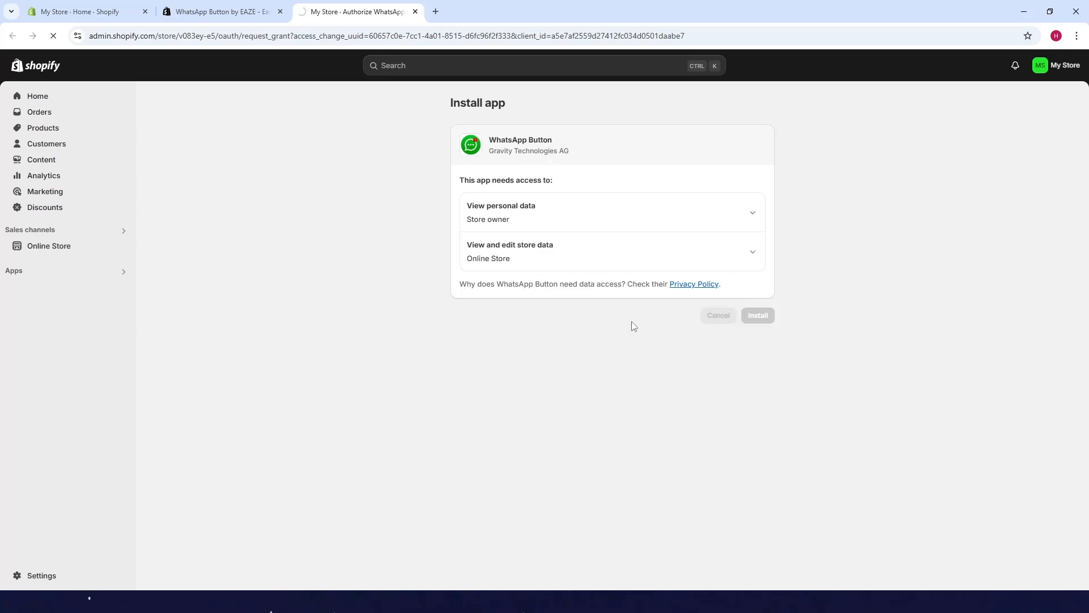
mouse_move(564, 294)
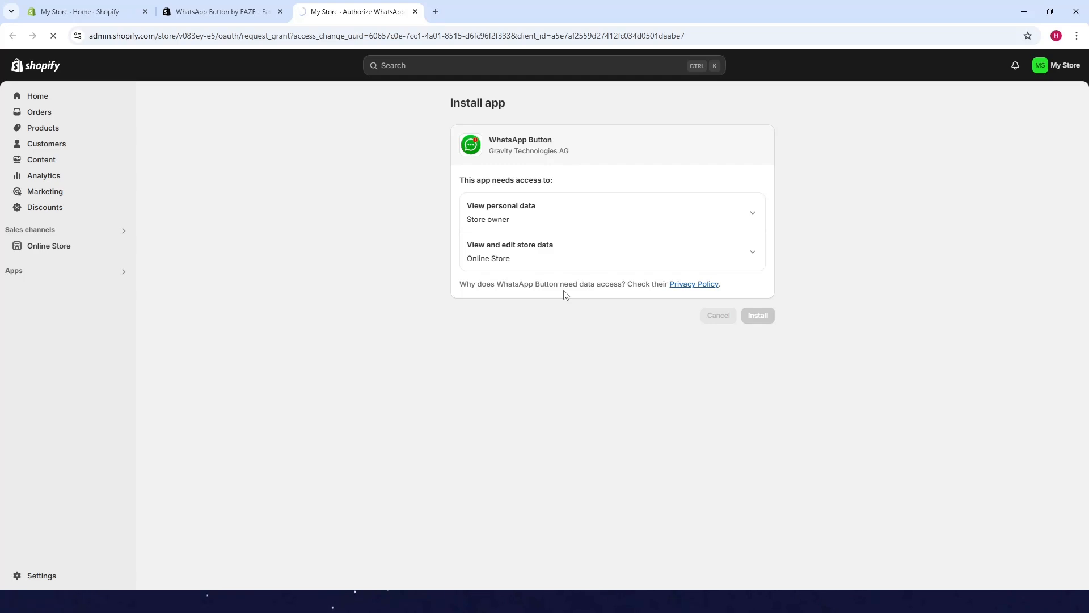
Step: Approve the install and enable the WhatsApp chat button embed in the Dawn theme
click(758, 315)
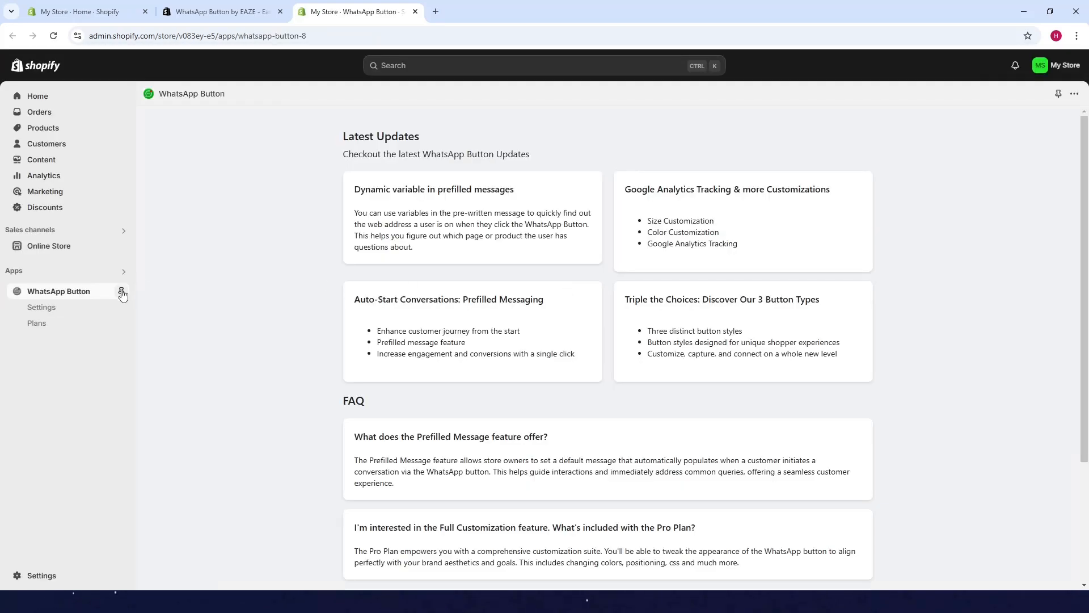
click(41, 307)
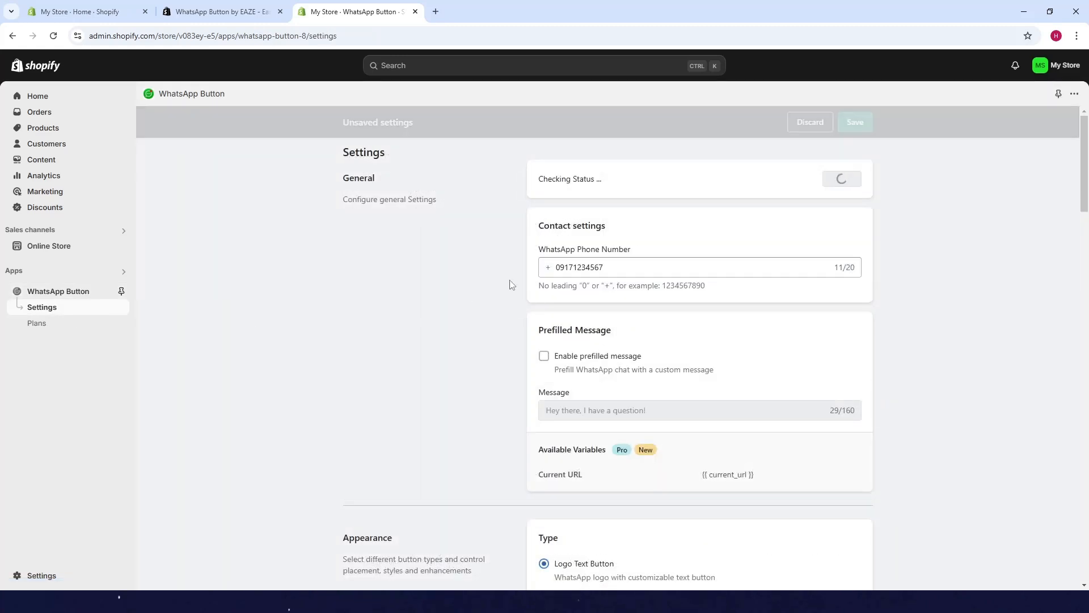
click(580, 267)
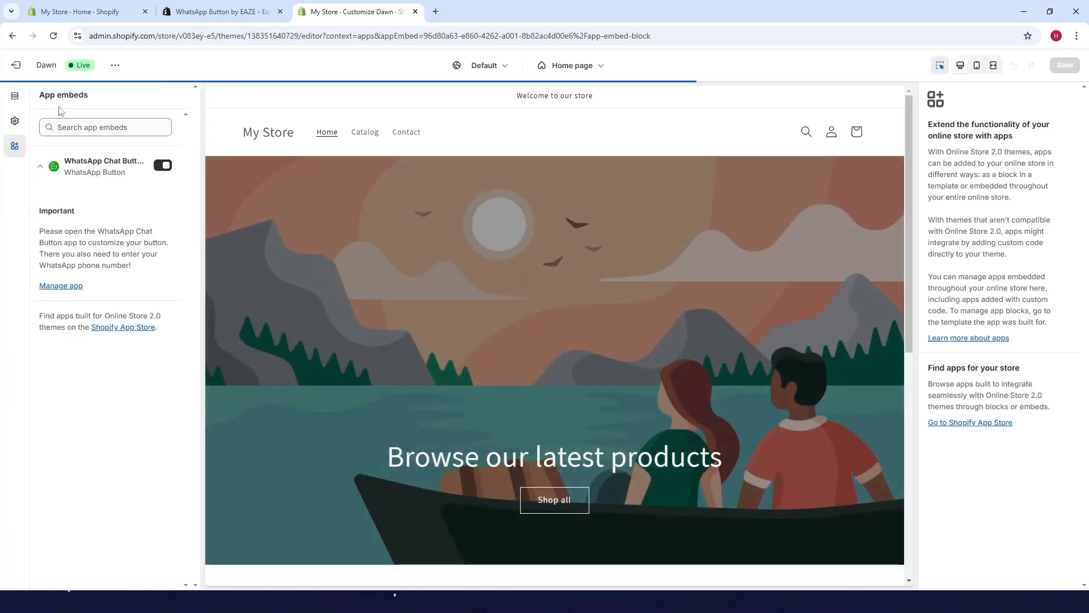
Step: Exit the theme editor and reopen WhatsApp Button from the installed apps
click(14, 65)
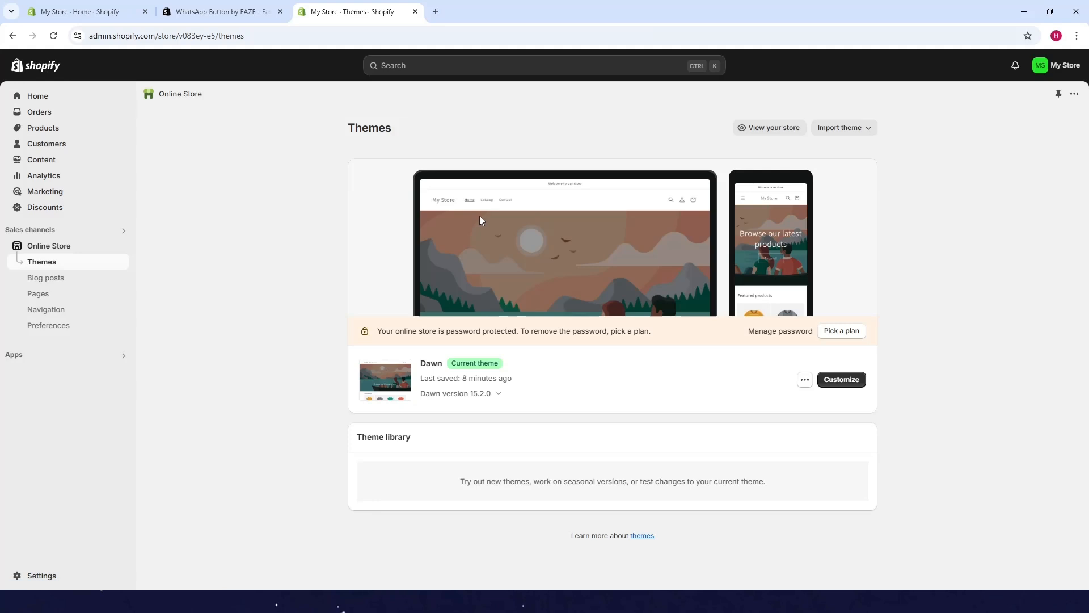
click(544, 65)
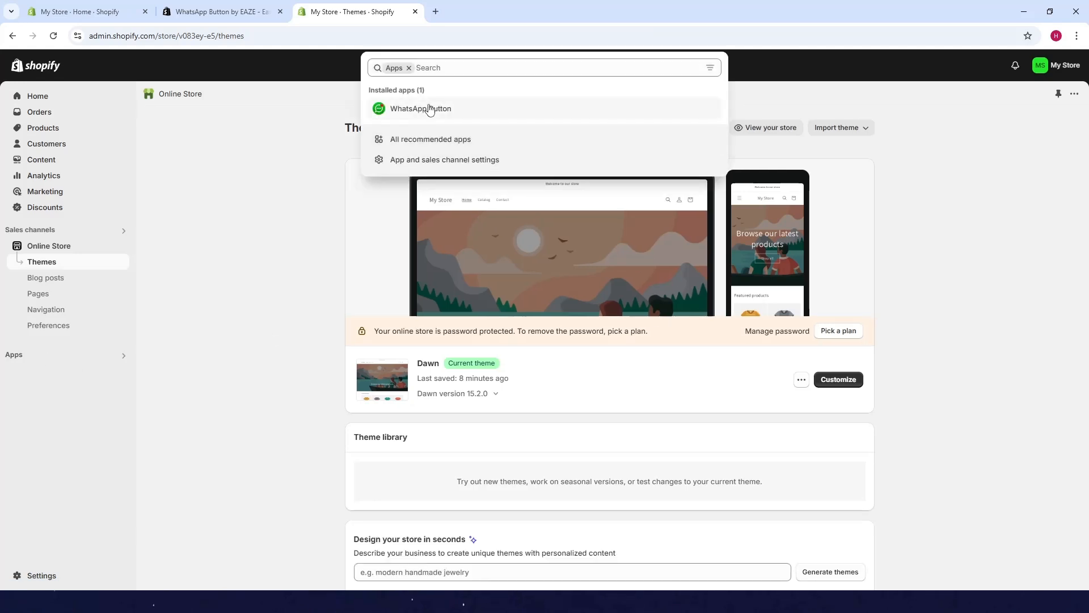
click(421, 109)
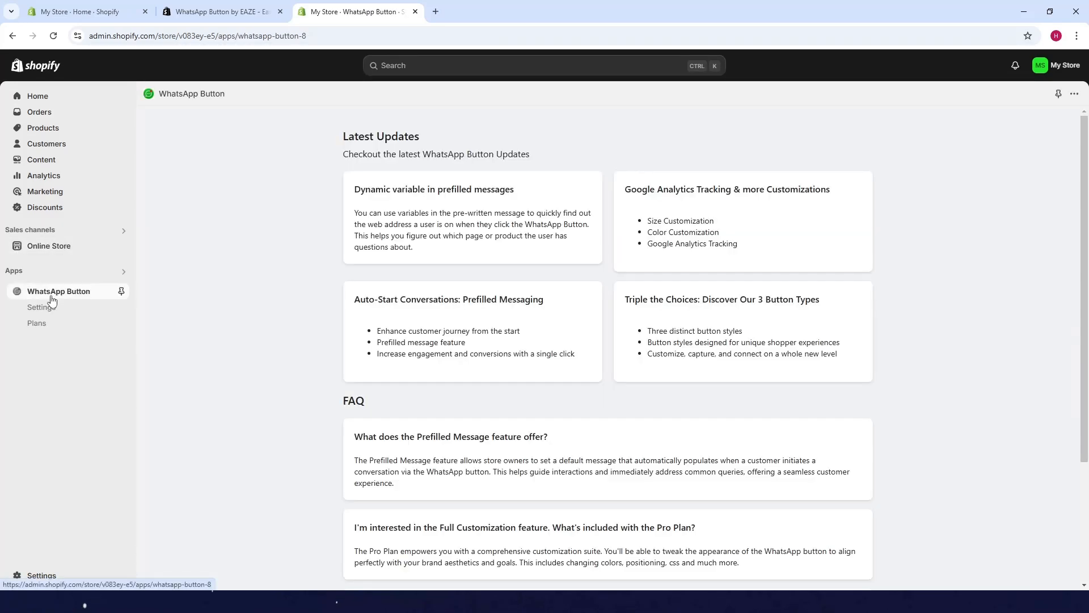
click(41, 306)
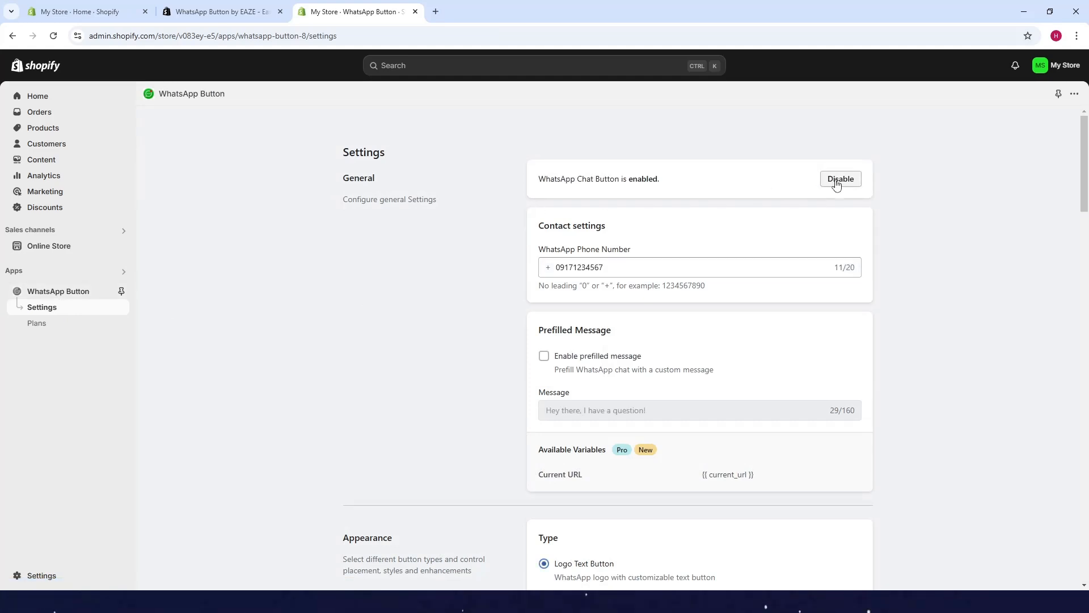
mouse_move(806, 179)
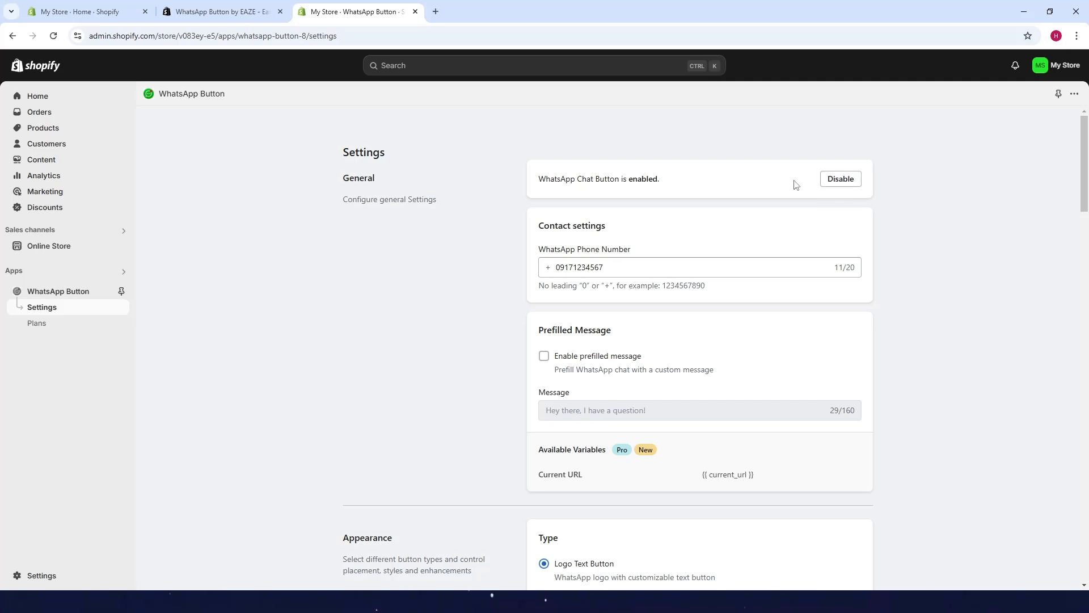
mouse_move(742, 232)
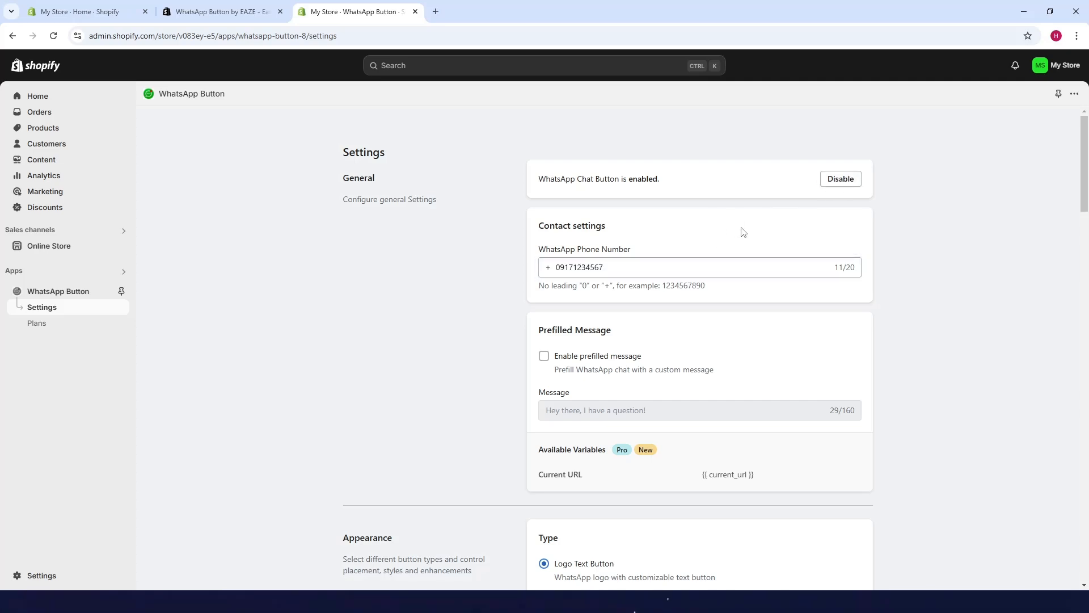
mouse_move(795, 181)
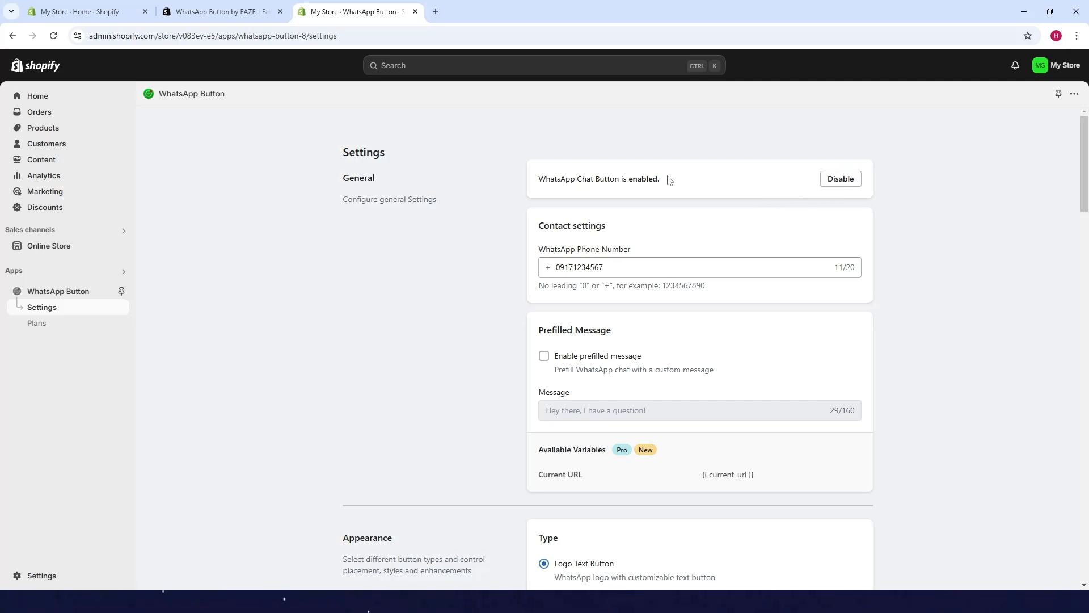
click(839, 178)
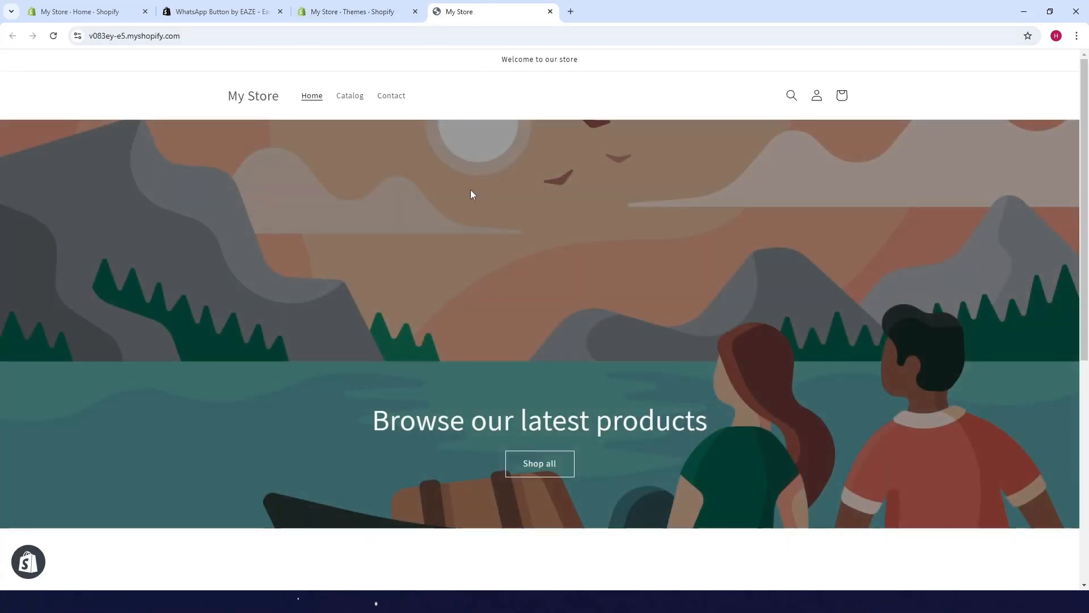
Step: Scroll the live homepage to confirm the green 'Chat with us' button at bottom-left
scroll(down, 3)
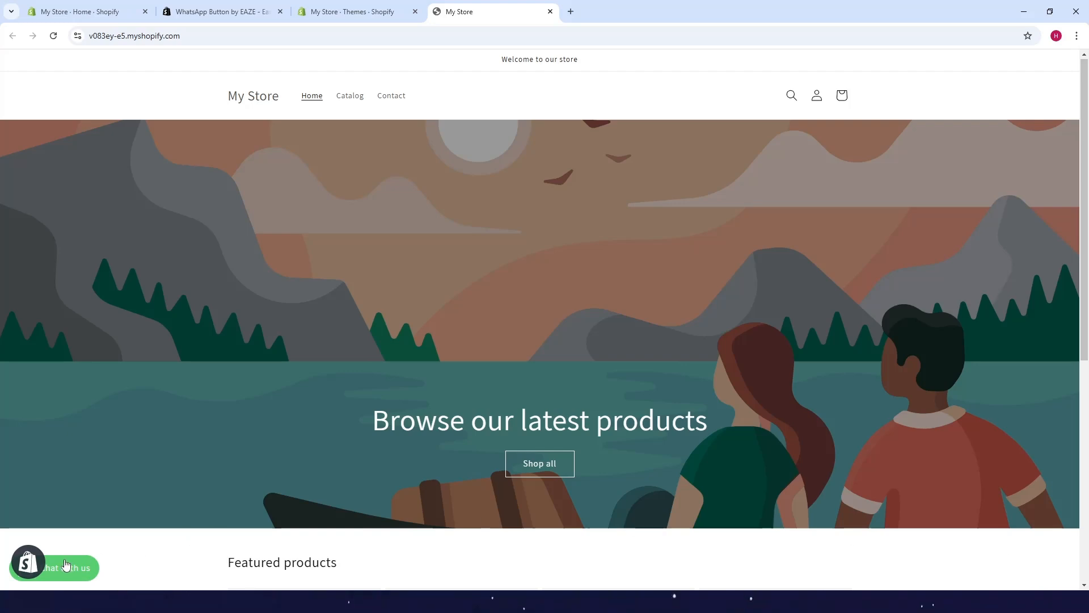
mouse_move(386, 361)
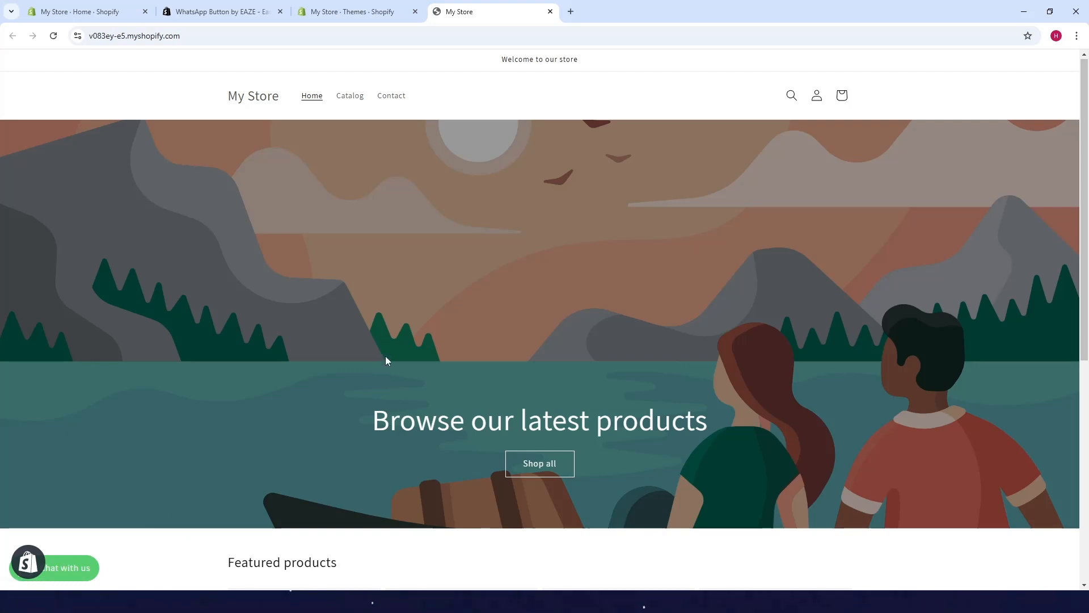